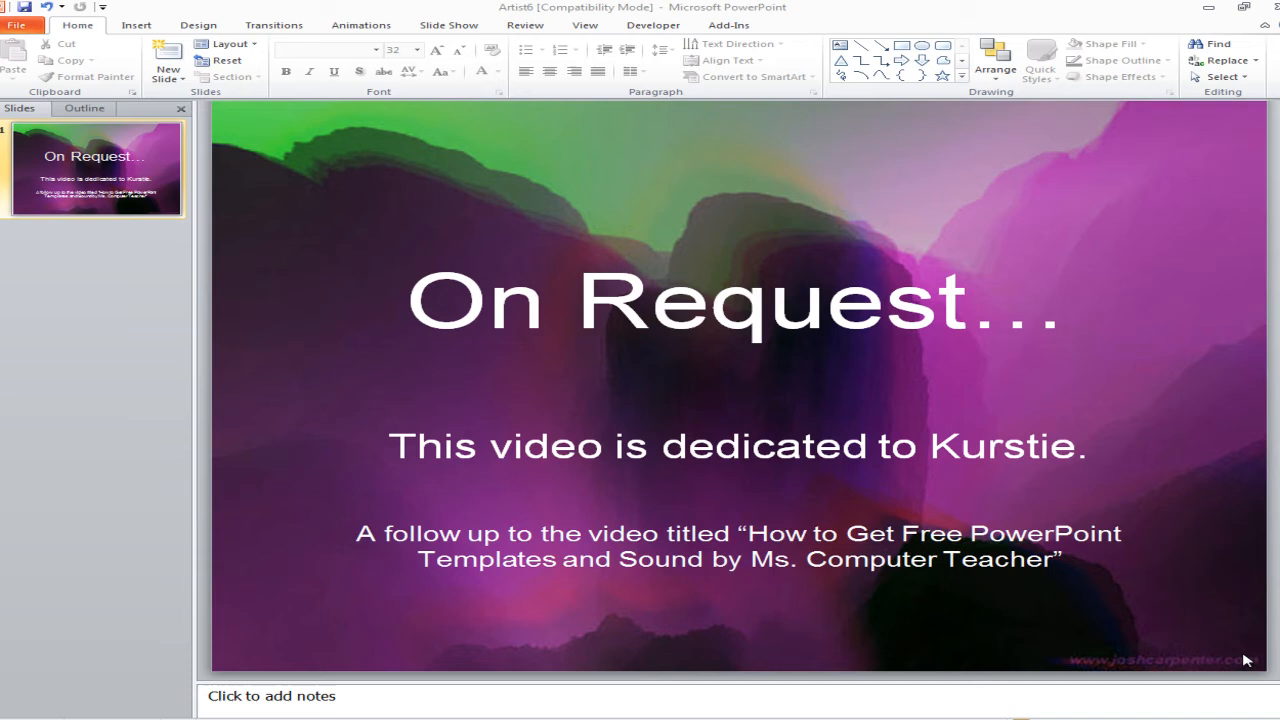
{"action": "mouse_move", "coordinate": [408, 28]}
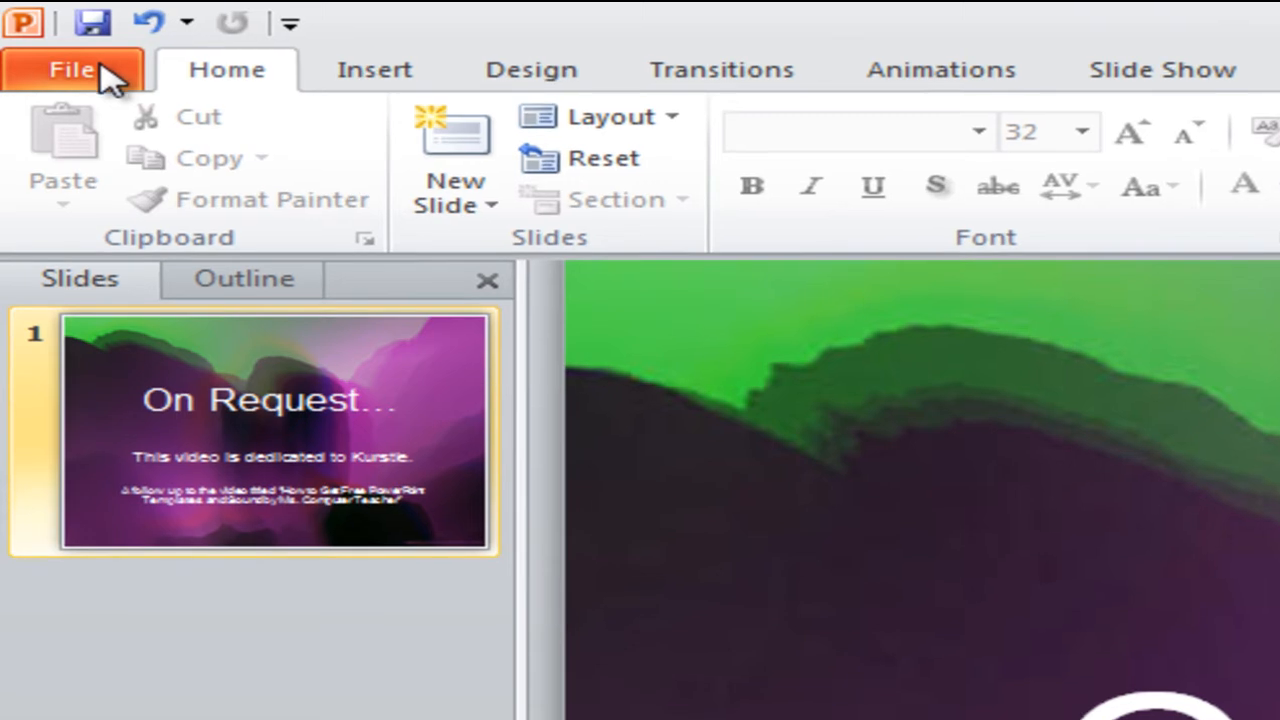
Step: View the Artist6 file info, return to the slide, and minimize PowerPoint to the desktop
{"action": "left_click", "coordinate": [71, 69]}
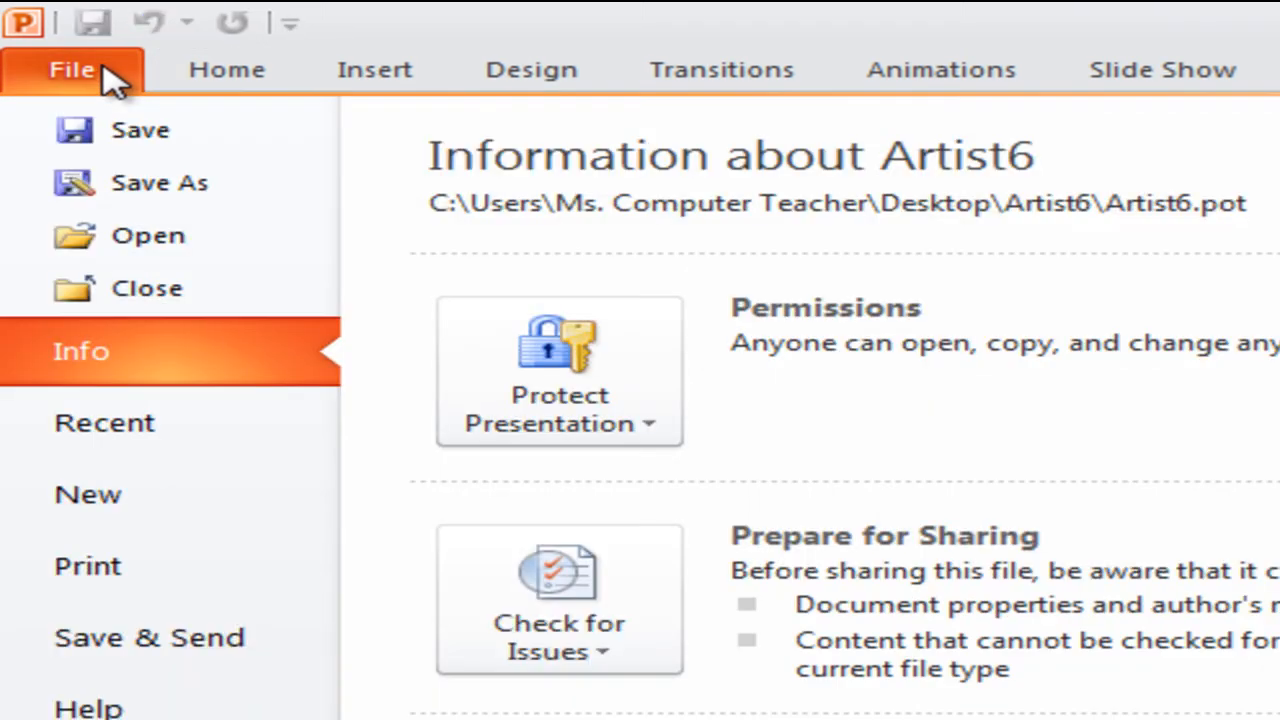
{"action": "left_click", "coordinate": [148, 235]}
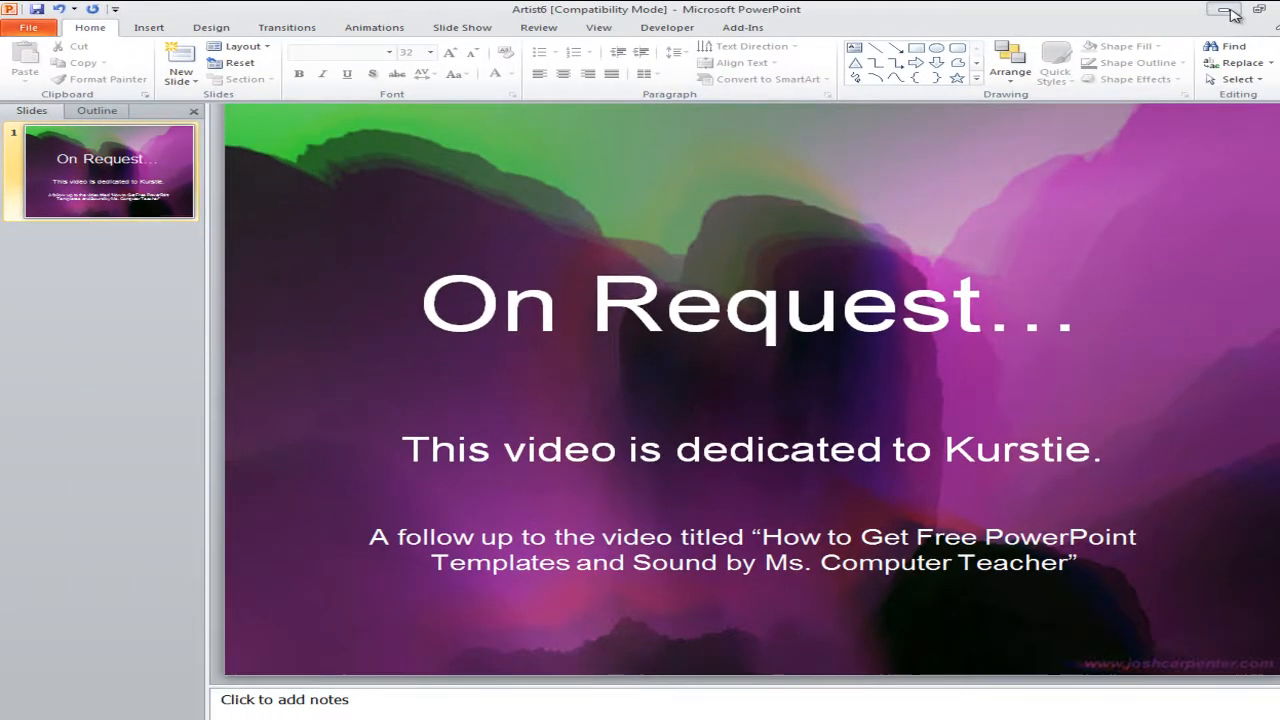
{"action": "left_click", "coordinate": [1227, 9]}
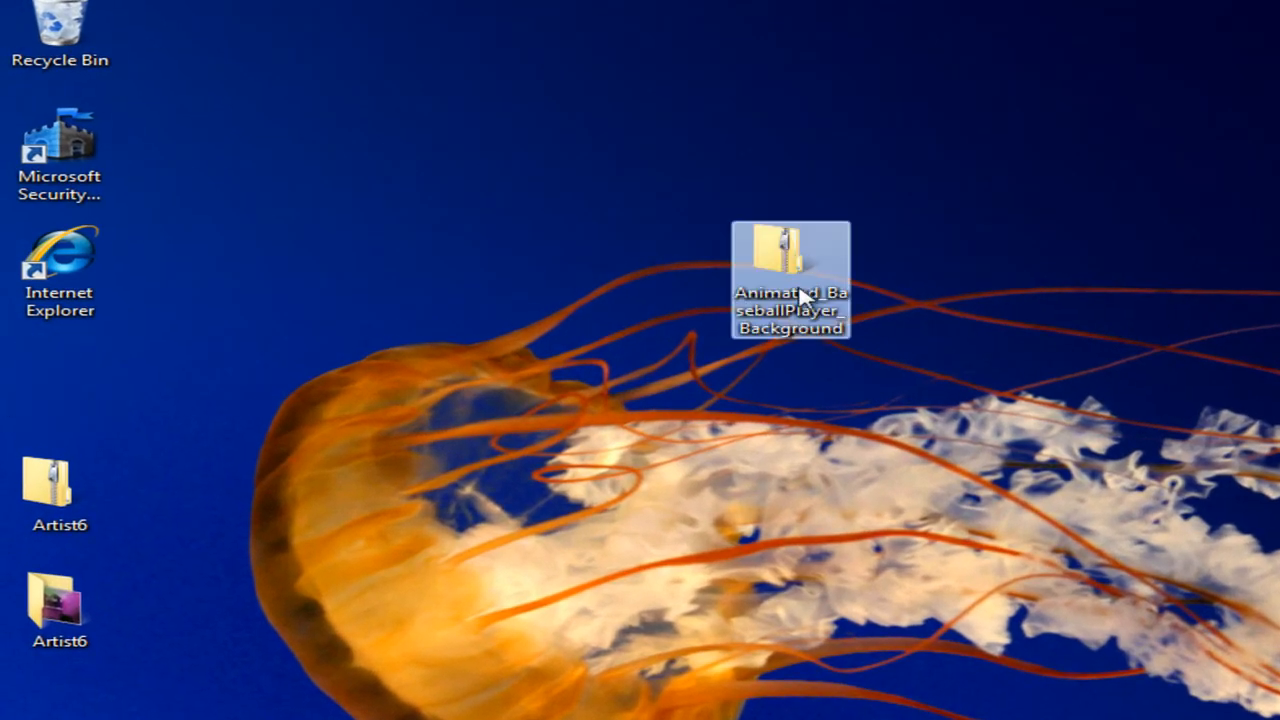
{"action": "mouse_move", "coordinate": [800, 345]}
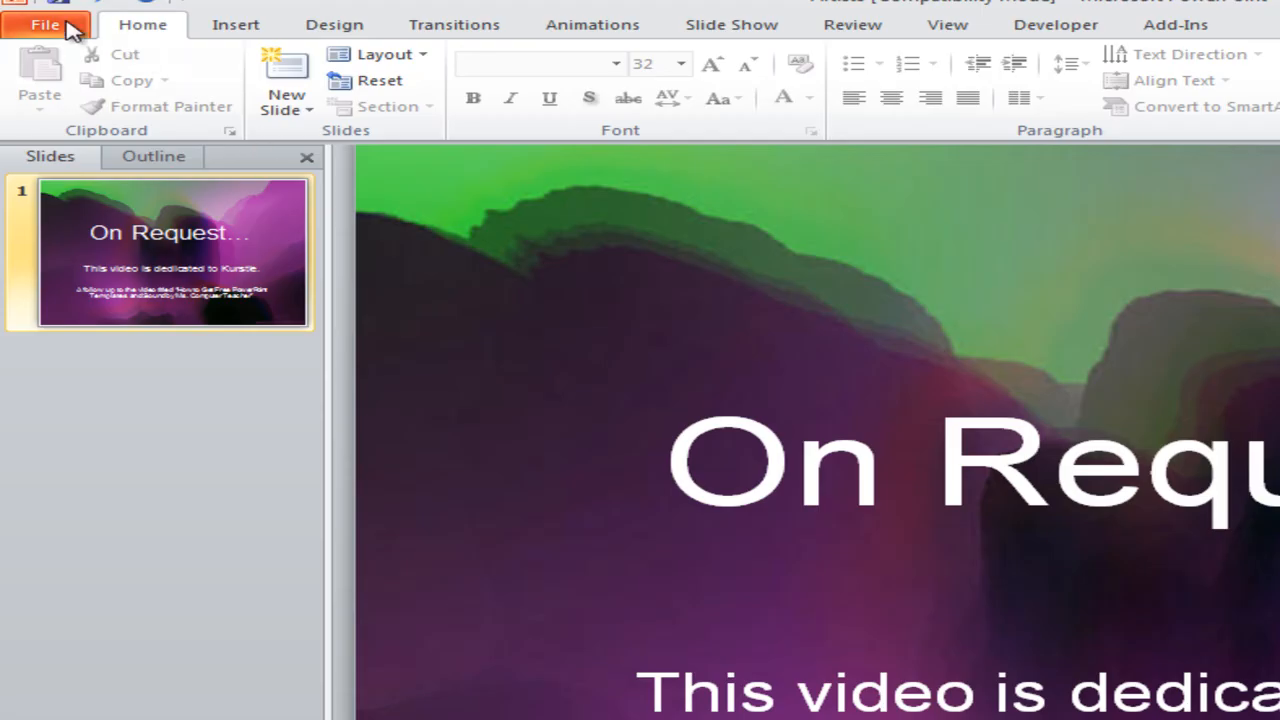
Step: Browse the Desktop in the Open dialog, finding only the Artist6 folder
{"action": "left_click", "coordinate": [45, 24]}
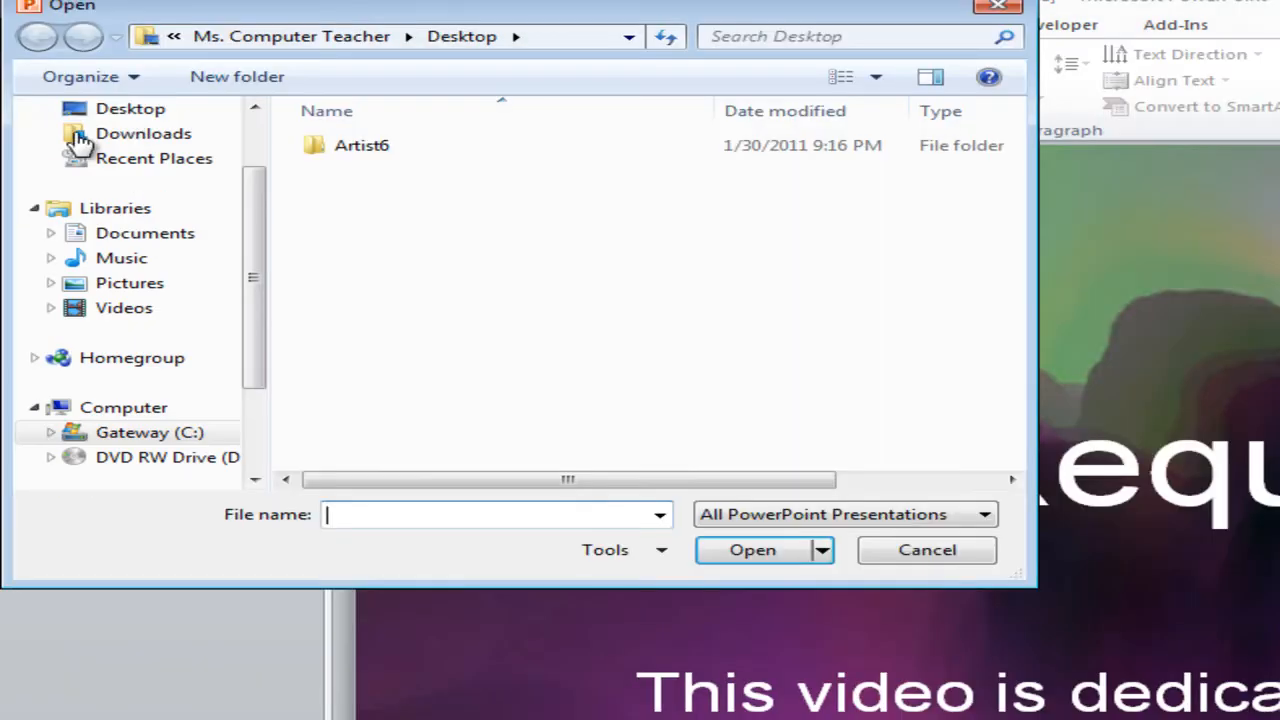
{"action": "left_click", "coordinate": [130, 108]}
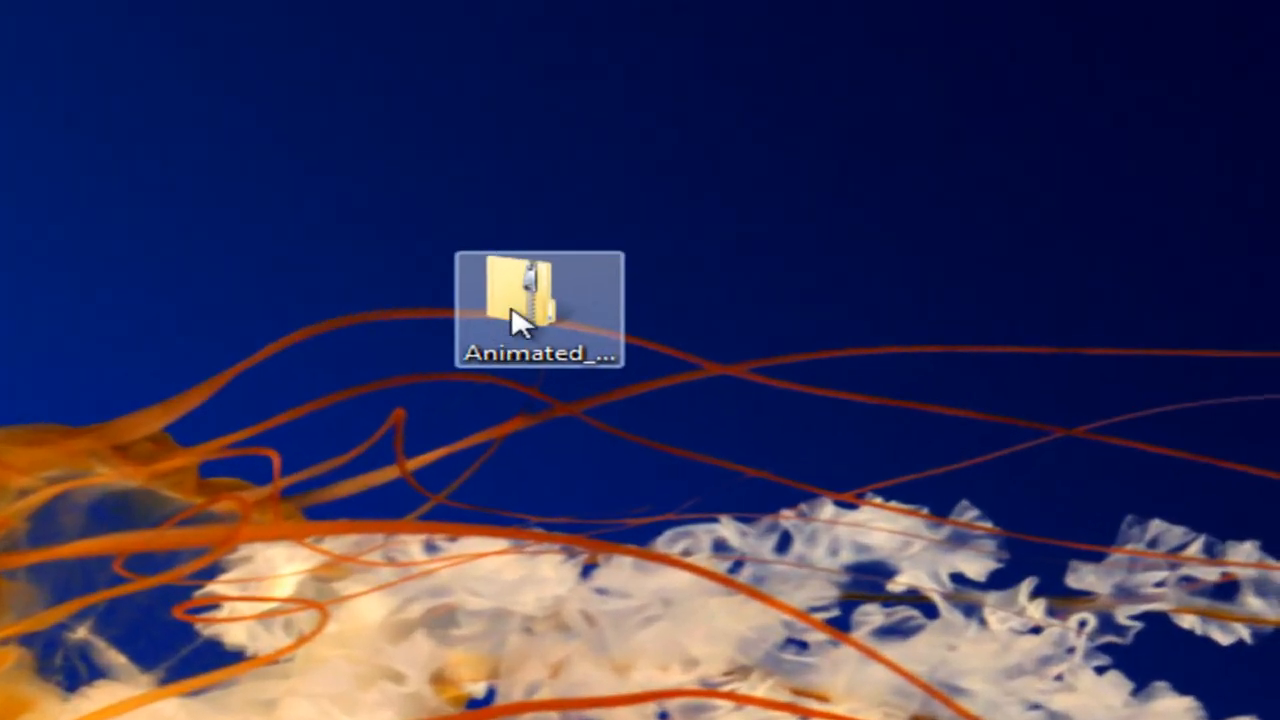
{"action": "mouse_move", "coordinate": [540, 335]}
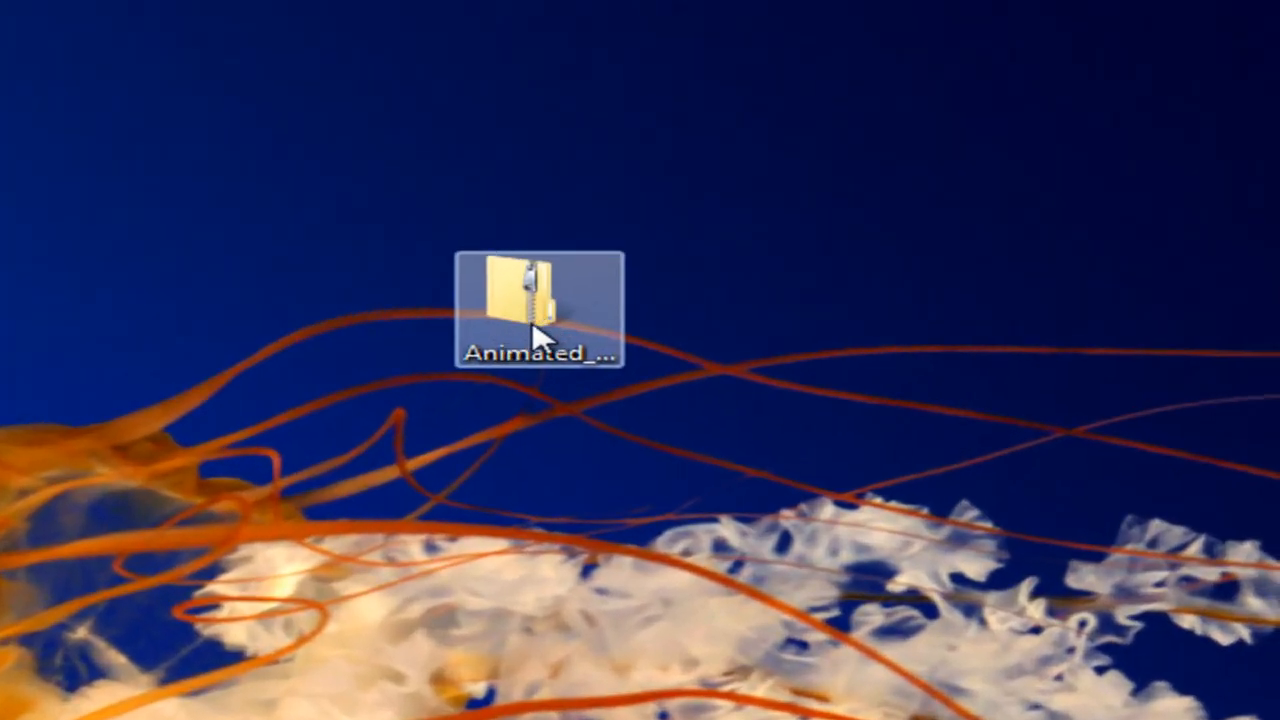
{"action": "left_click", "coordinate": [538, 300]}
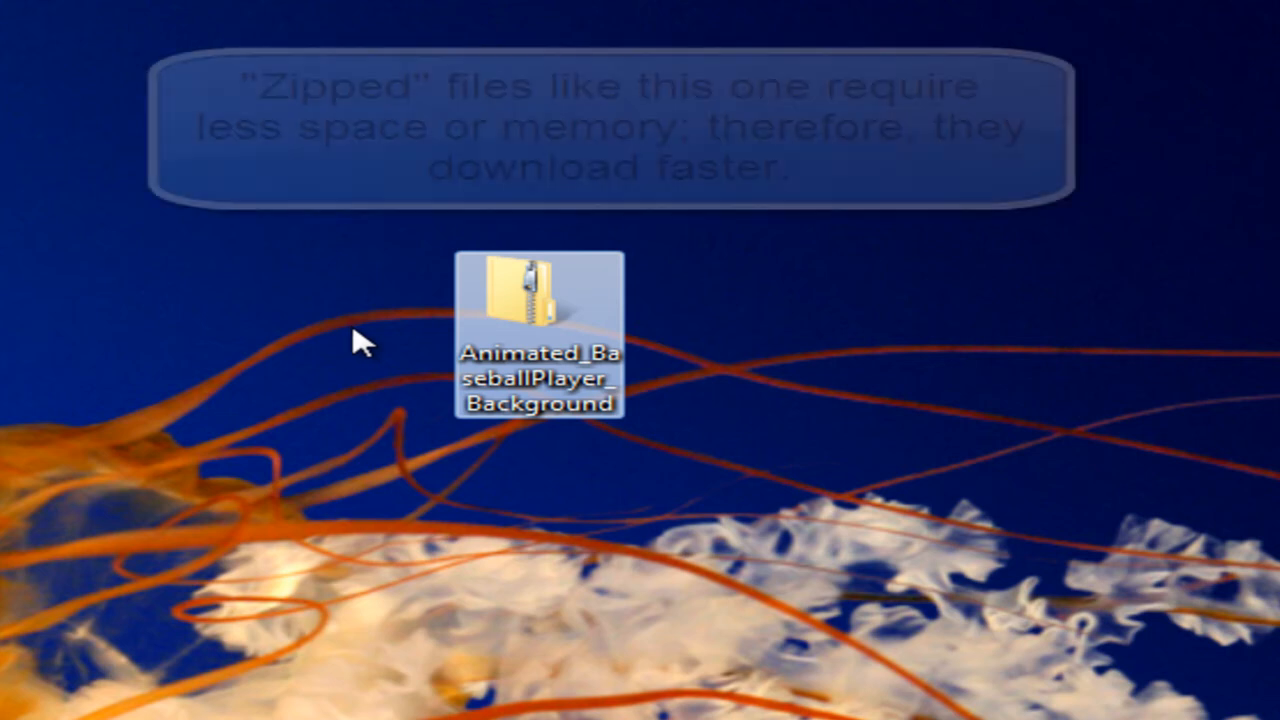
{"action": "mouse_move", "coordinate": [540, 295]}
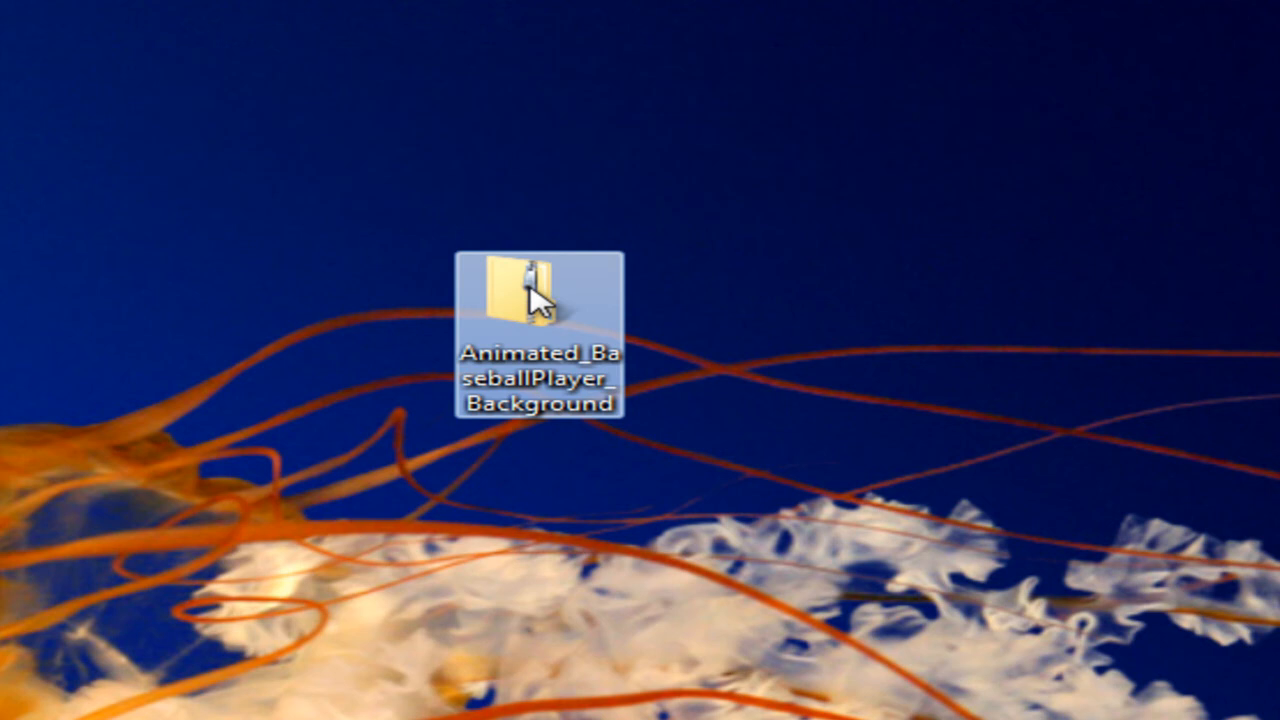
Step: Extract the zipped baseball player folder to the Desktop and close the extracted folder window
{"action": "right_click", "coordinate": [535, 295]}
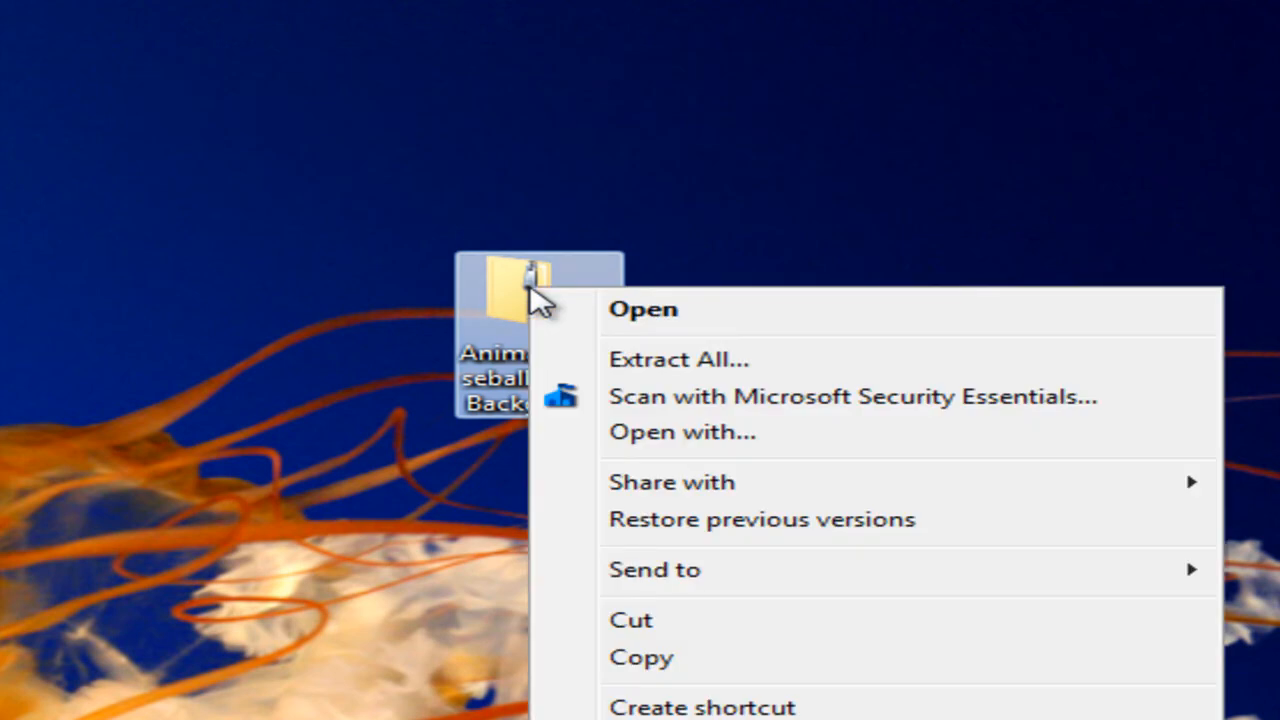
{"action": "mouse_move", "coordinate": [615, 378]}
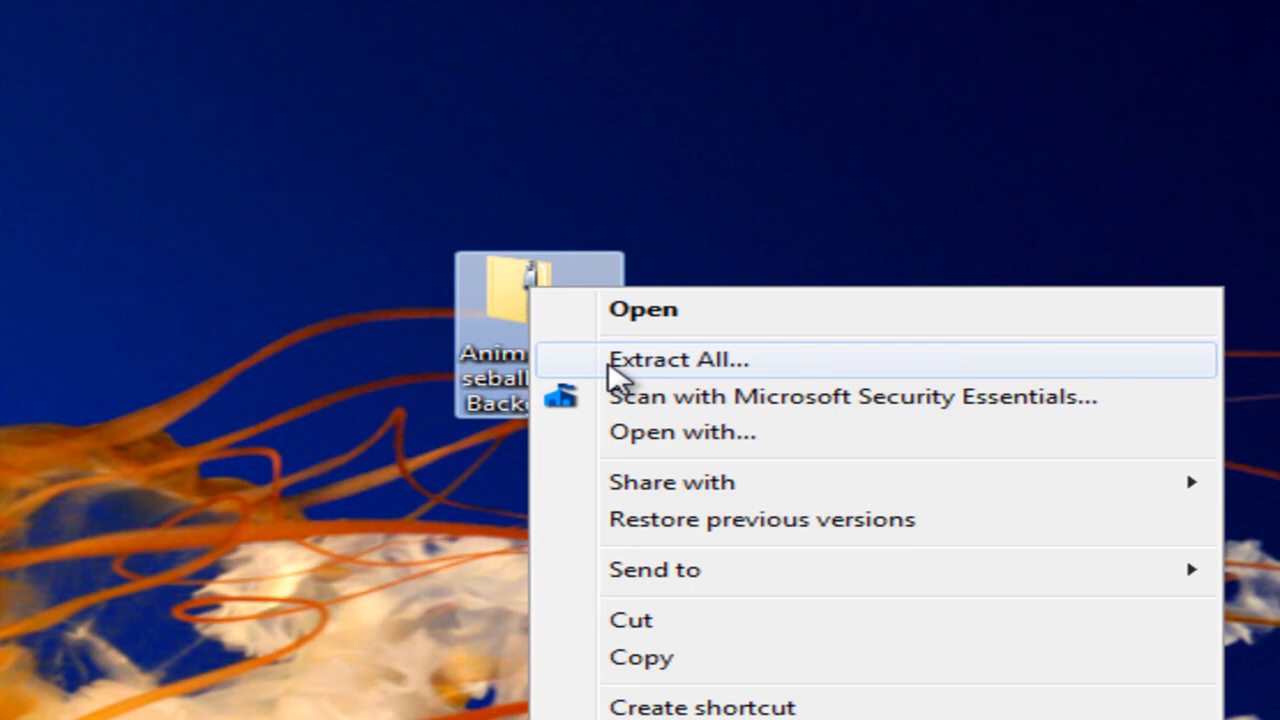
{"action": "left_click", "coordinate": [678, 359]}
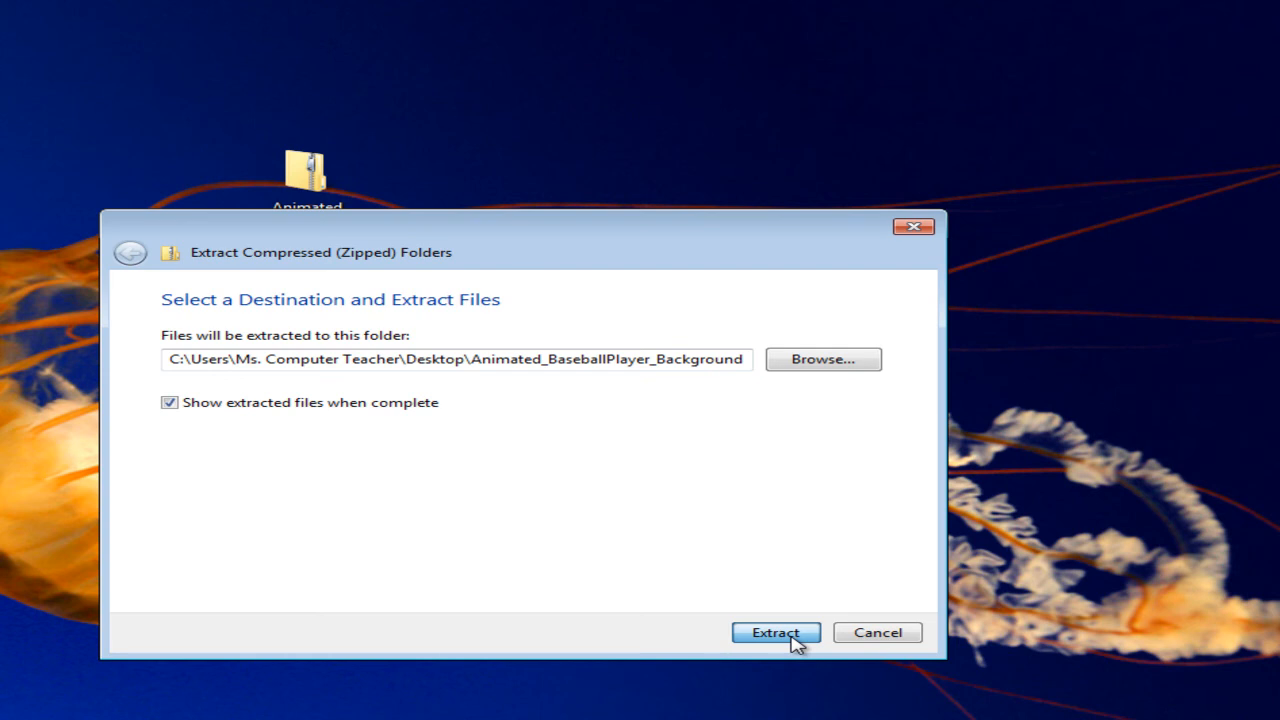
{"action": "left_click", "coordinate": [775, 632]}
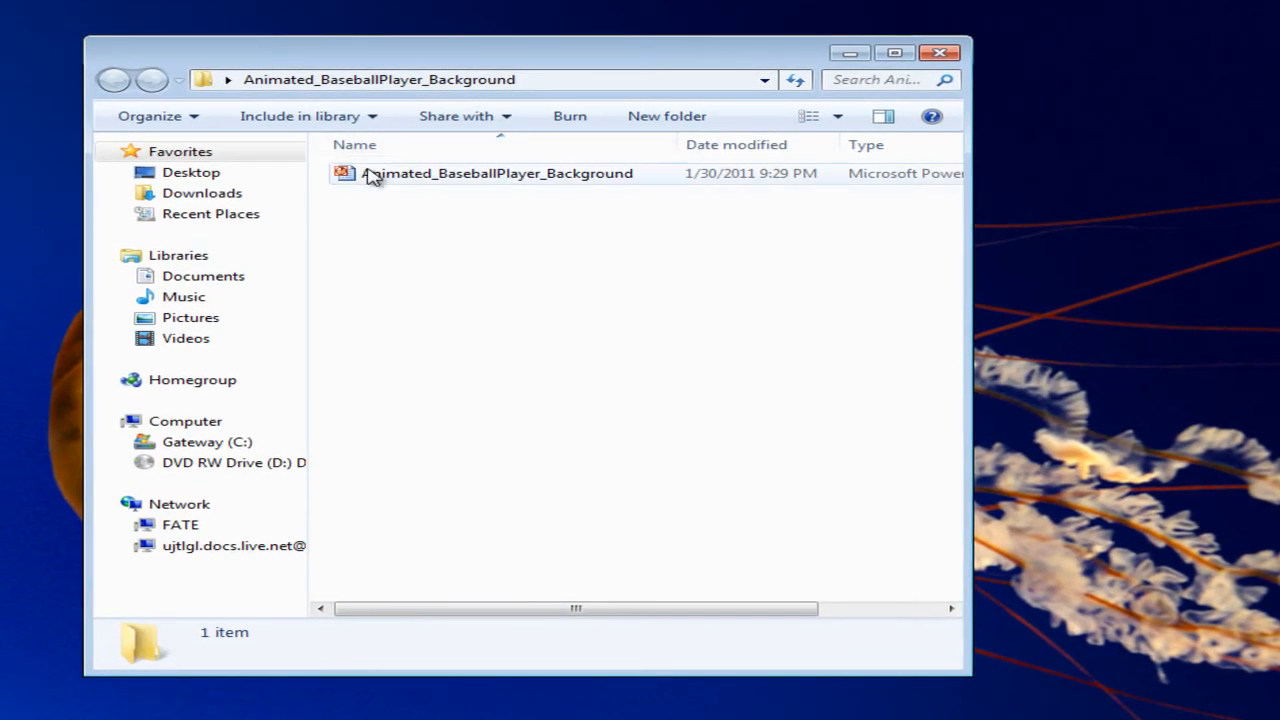
{"action": "mouse_move", "coordinate": [558, 180]}
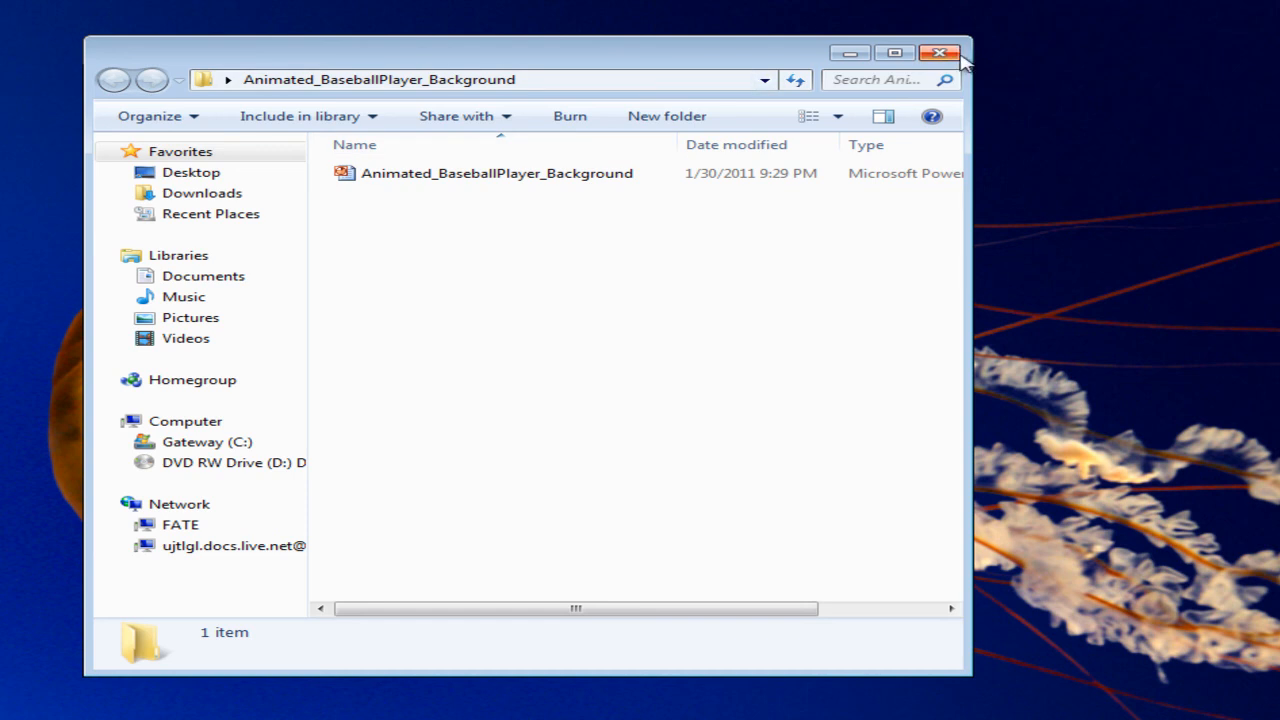
{"action": "left_click", "coordinate": [939, 53]}
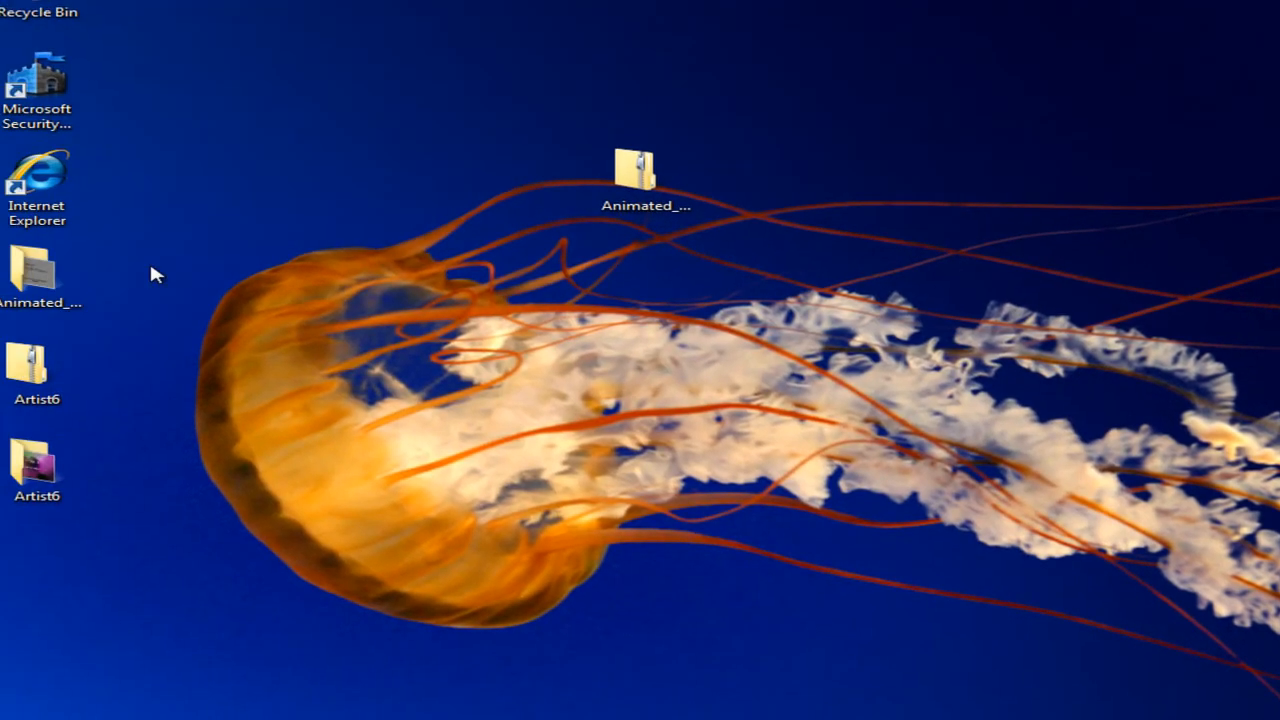
Step: Group the extracted folder and both Artist6 icons beside the zip, then reopen the Artist6 presentation
{"action": "left_click_drag", "start_coordinate": [37, 270], "coordinate": [455, 185]}
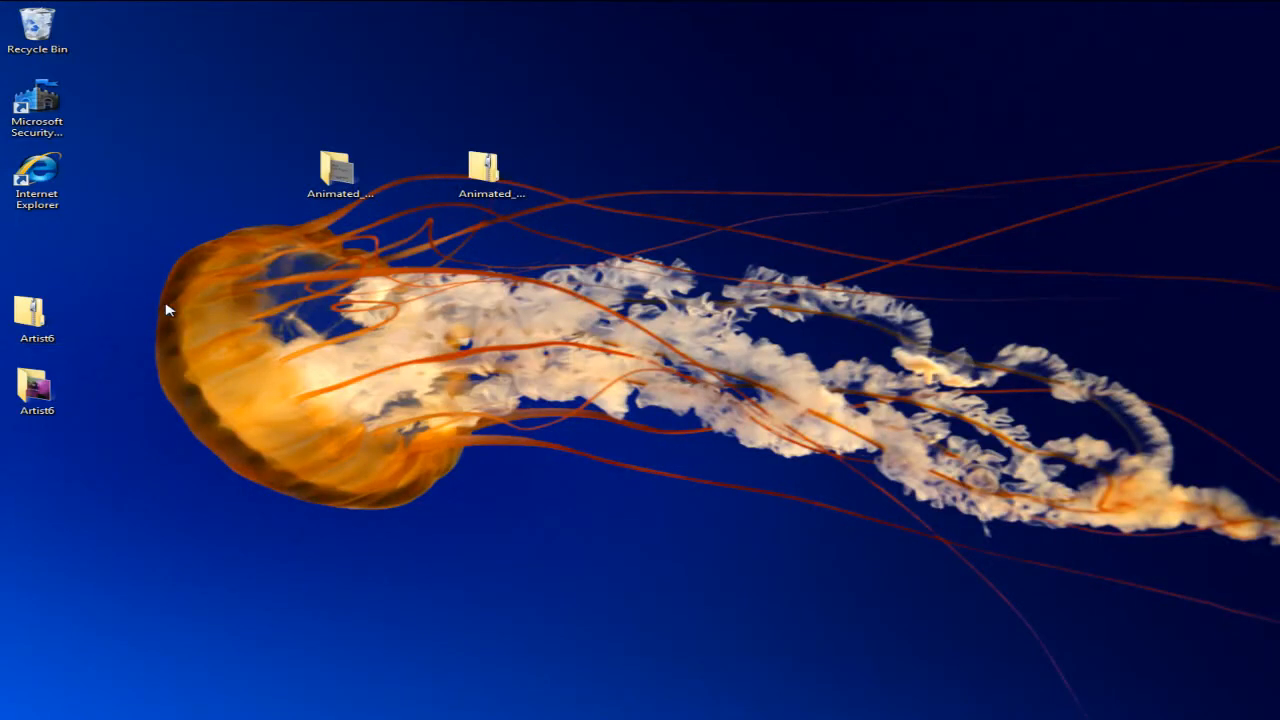
{"action": "left_click_drag", "start_coordinate": [37, 318], "coordinate": [185, 318]}
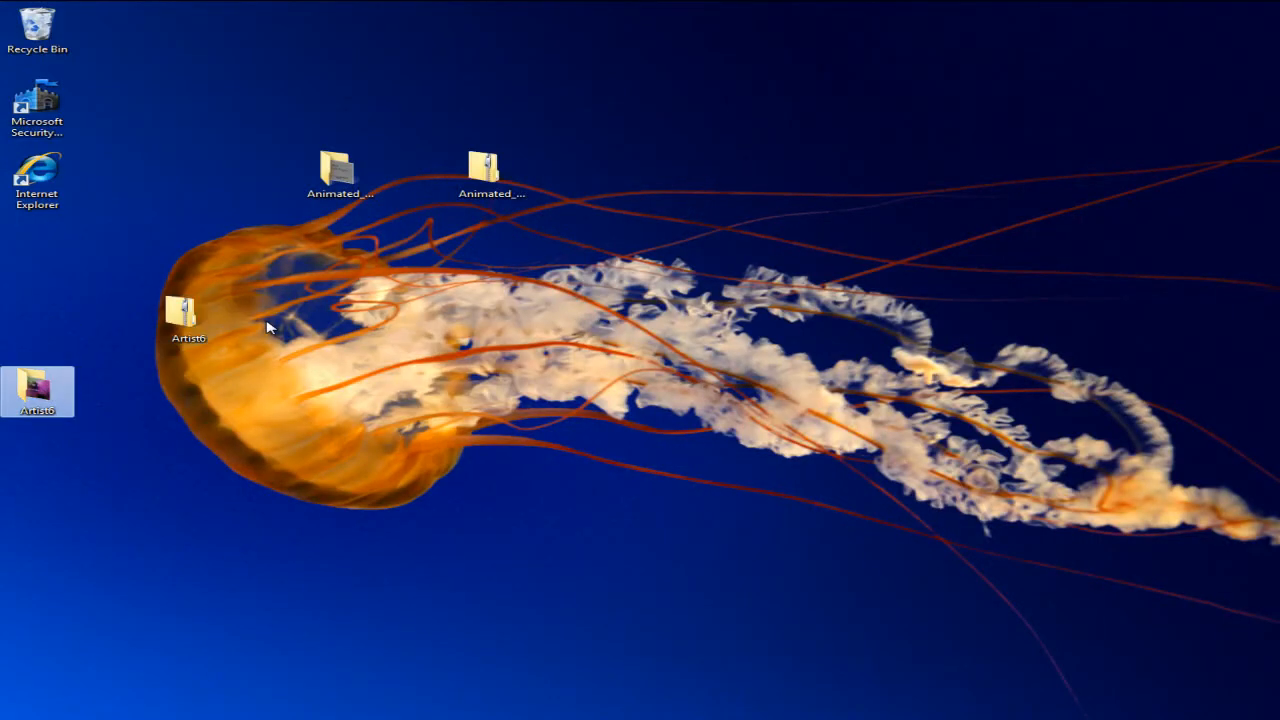
{"action": "left_click_drag", "start_coordinate": [37, 390], "coordinate": [265, 318]}
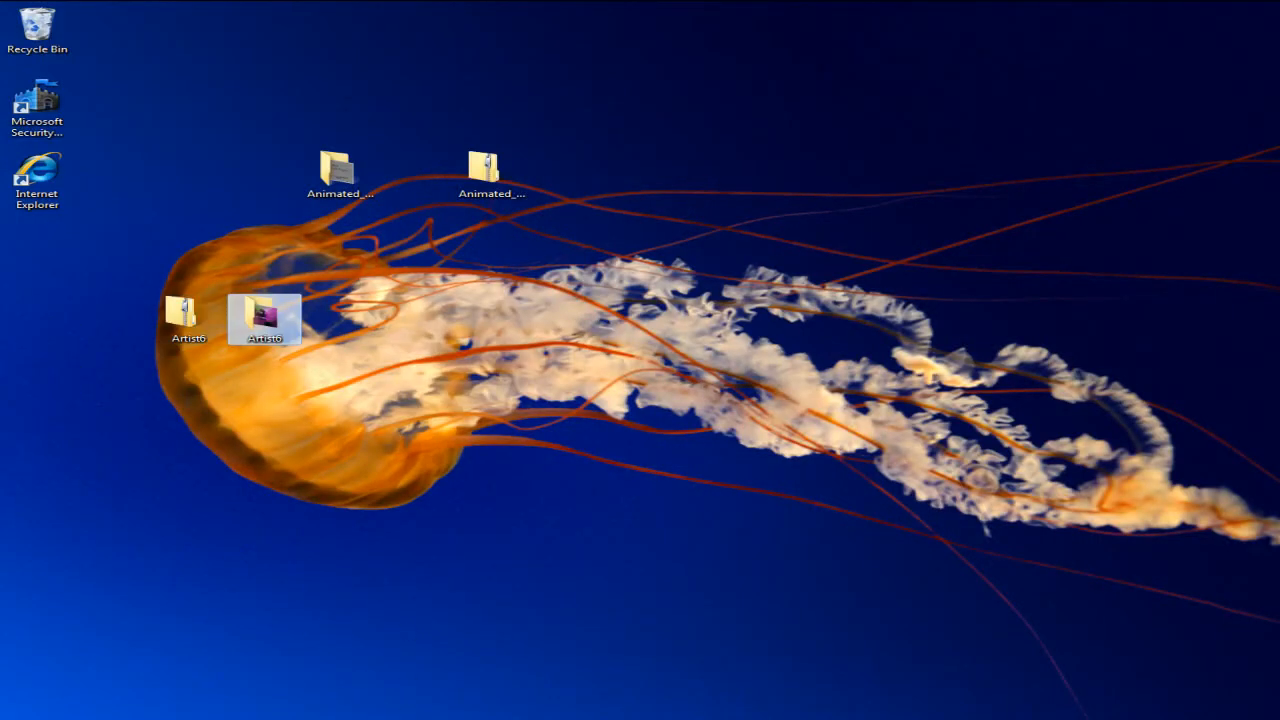
{"action": "double_click", "coordinate": [265, 318]}
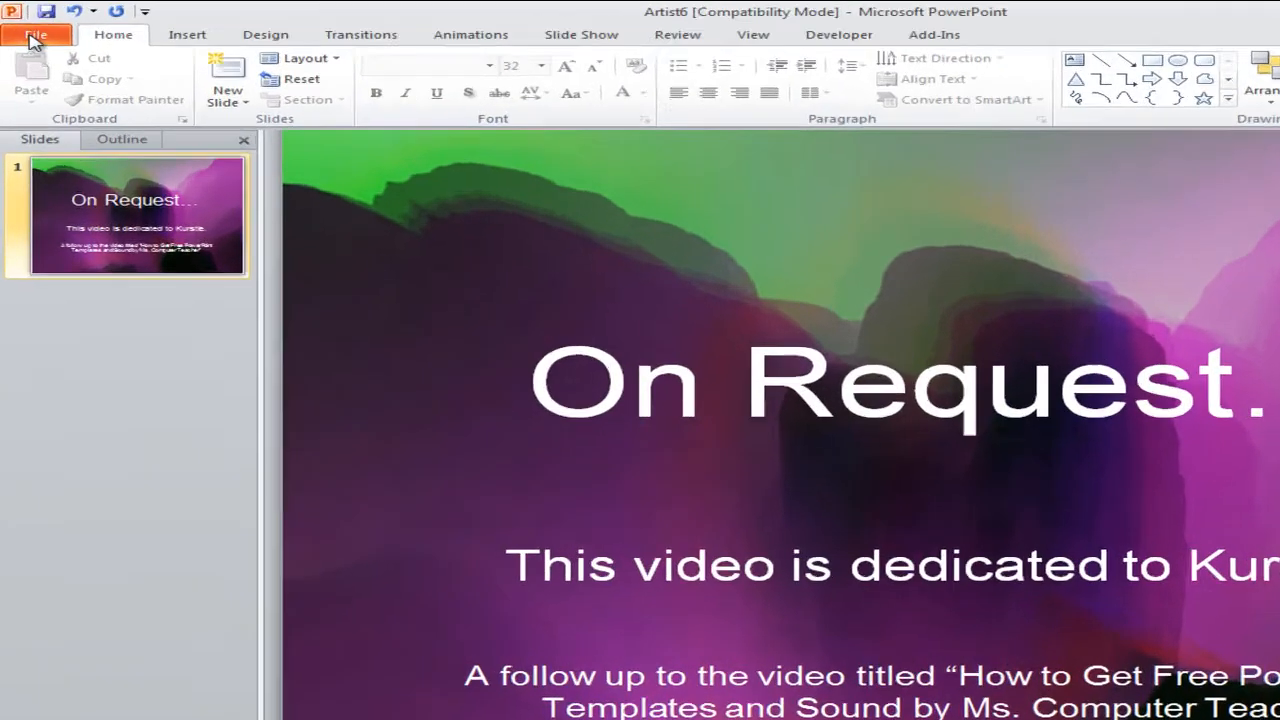
Step: Create blank Presentation2 from File > New and show its file info page
{"action": "left_click", "coordinate": [36, 34]}
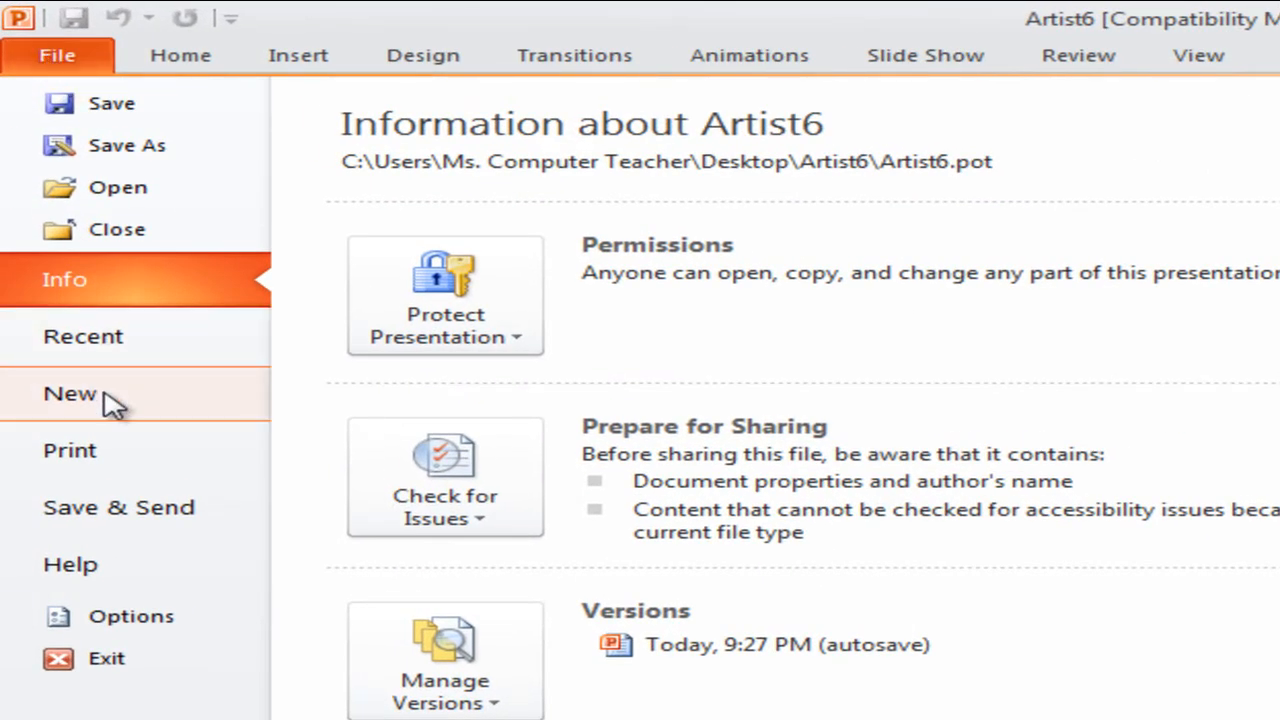
{"action": "left_click", "coordinate": [68, 393]}
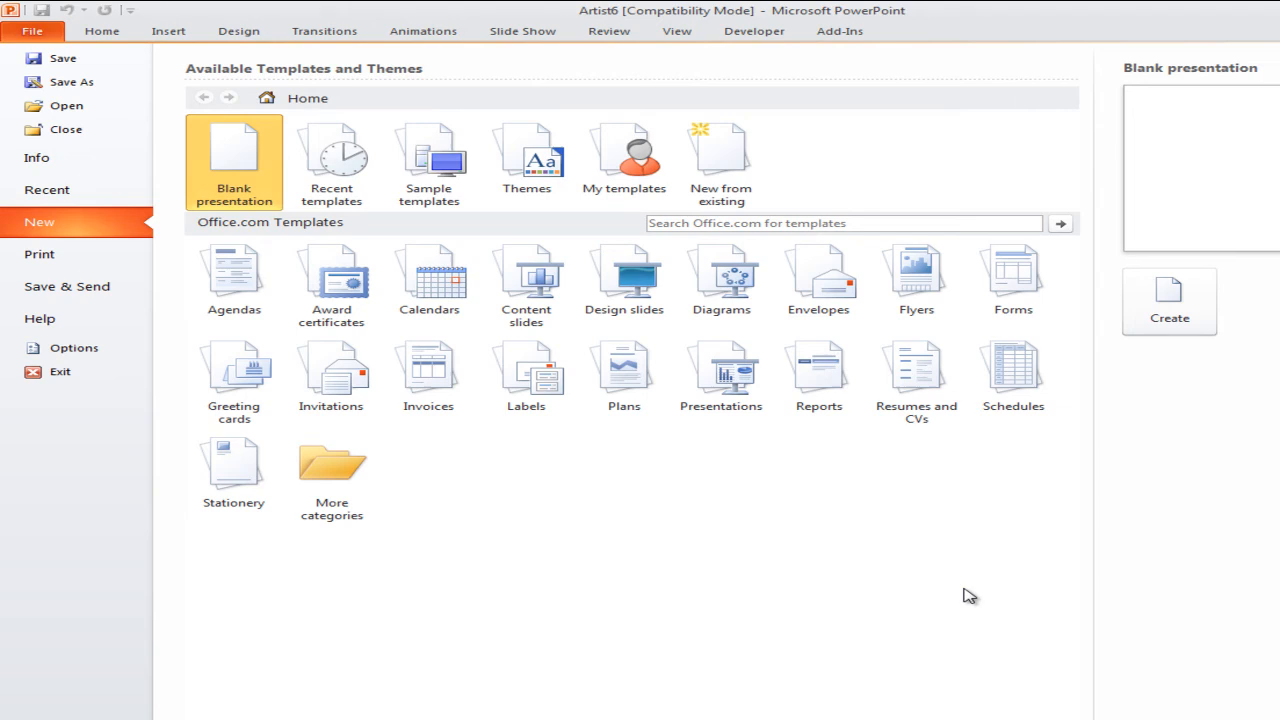
{"action": "left_click", "coordinate": [1169, 301]}
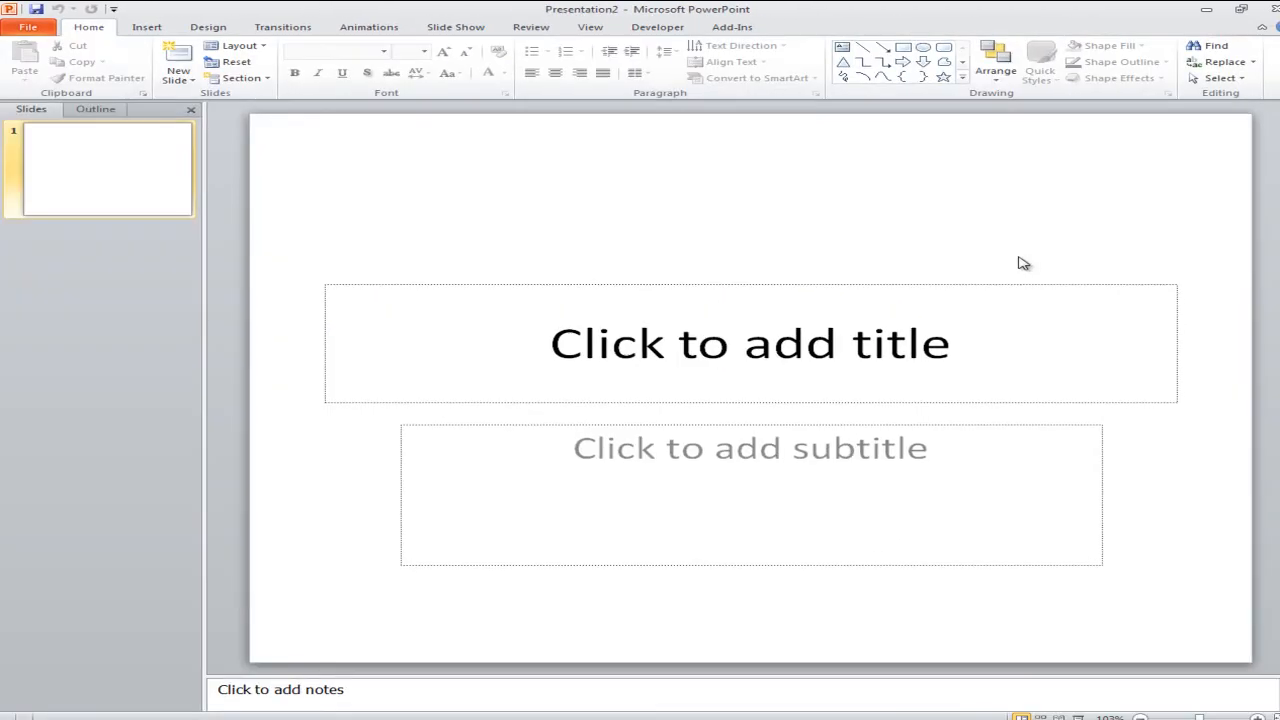
{"action": "left_click", "coordinate": [28, 27]}
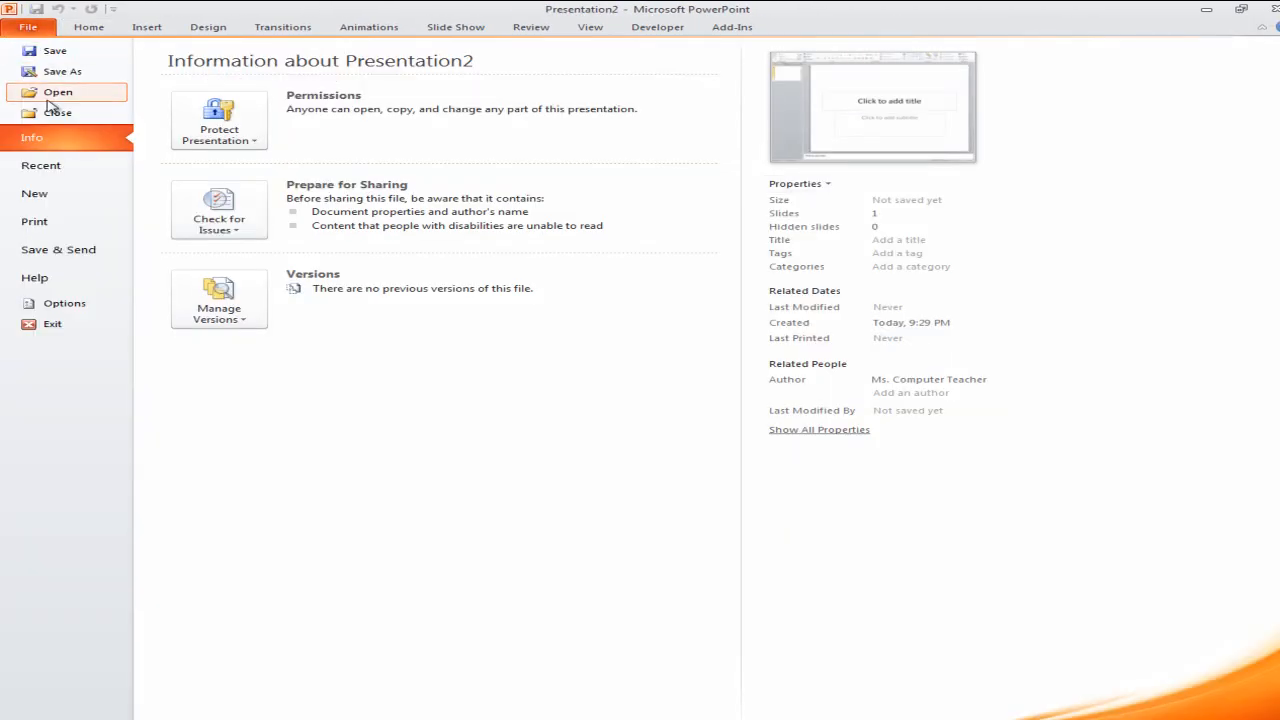
Step: Open the baseball player template from the Animated_BaseballPlayer_Background folder
{"action": "left_click", "coordinate": [57, 91]}
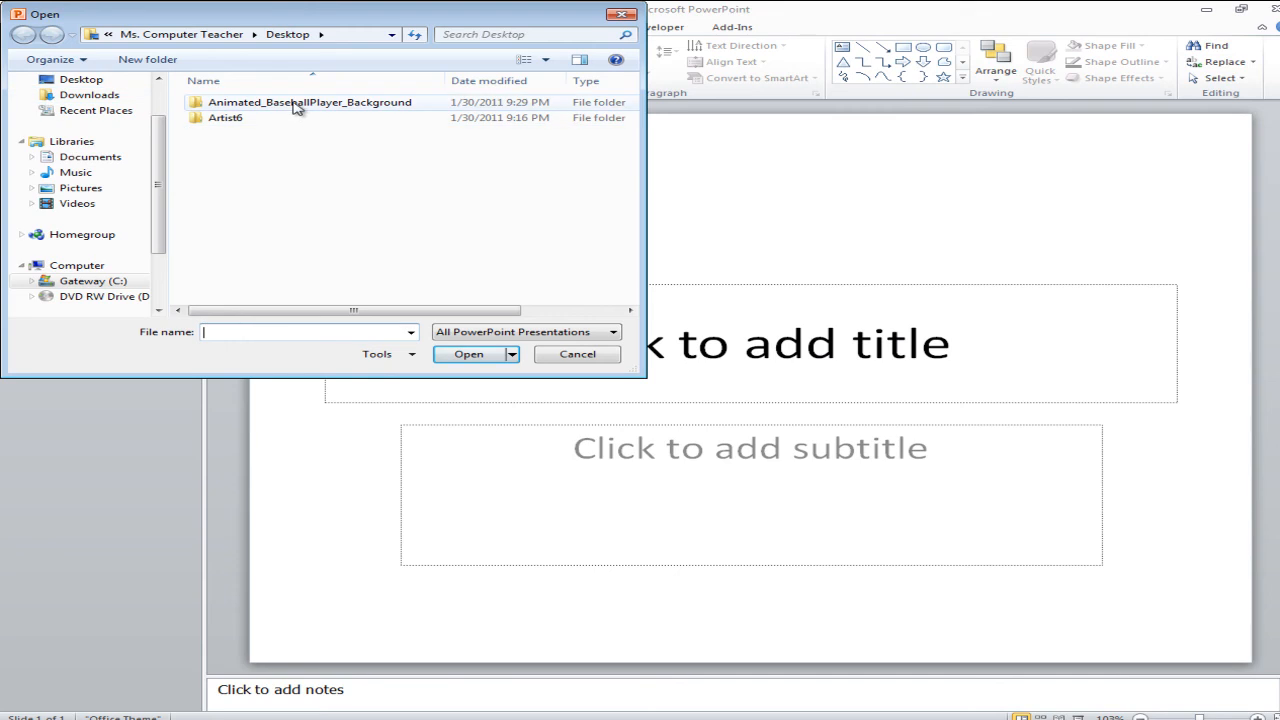
{"action": "double_click", "coordinate": [309, 102]}
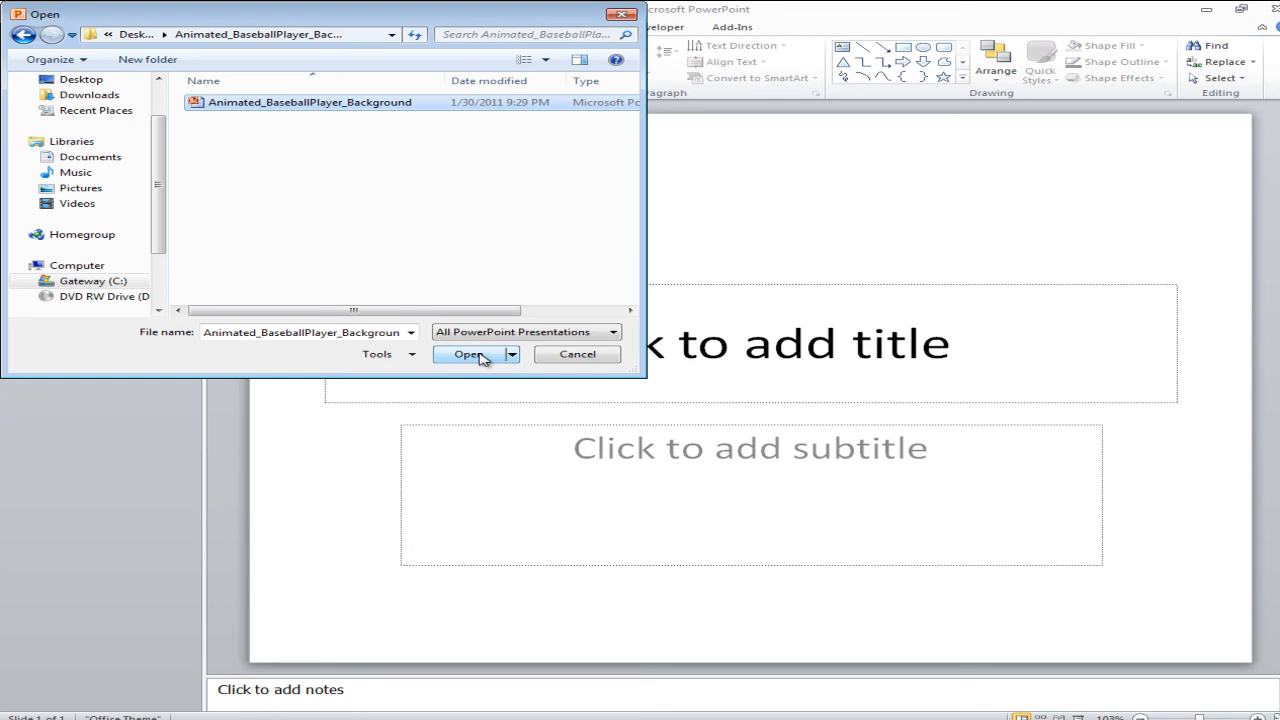
{"action": "left_click", "coordinate": [468, 354]}
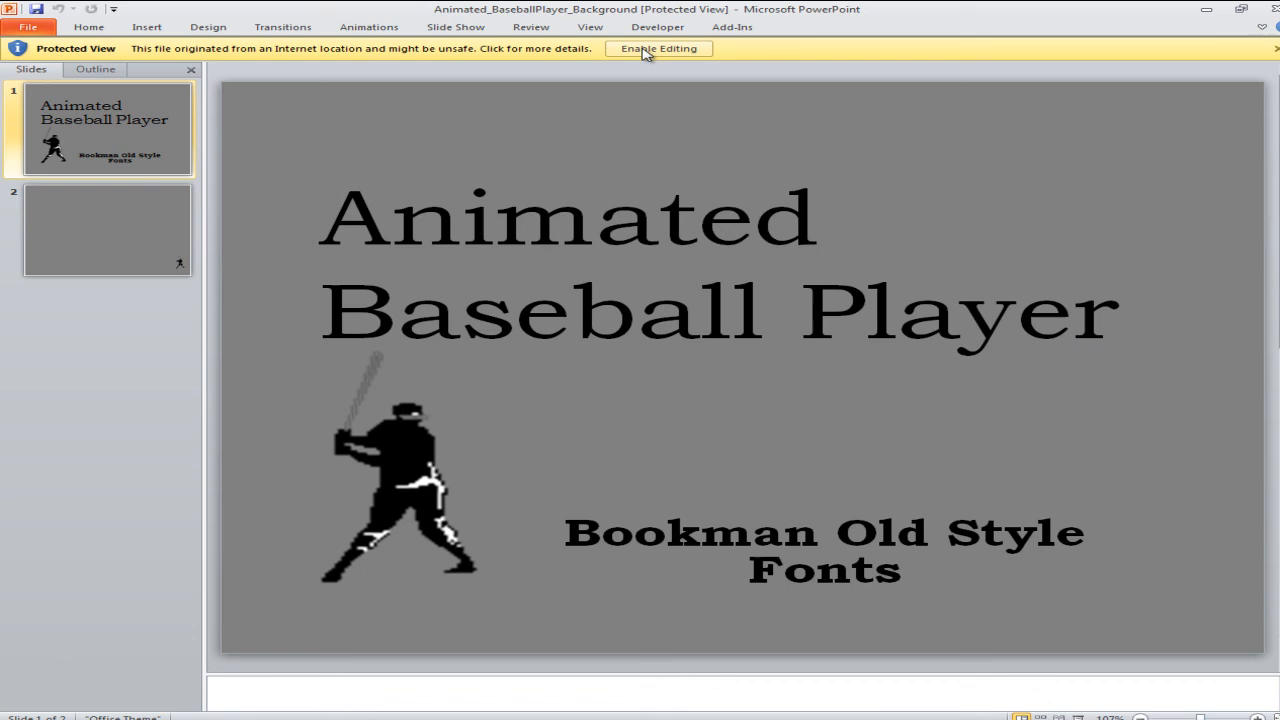
Step: Enable editing on the baseball player template and show the Slide Show options
{"action": "left_click", "coordinate": [658, 48]}
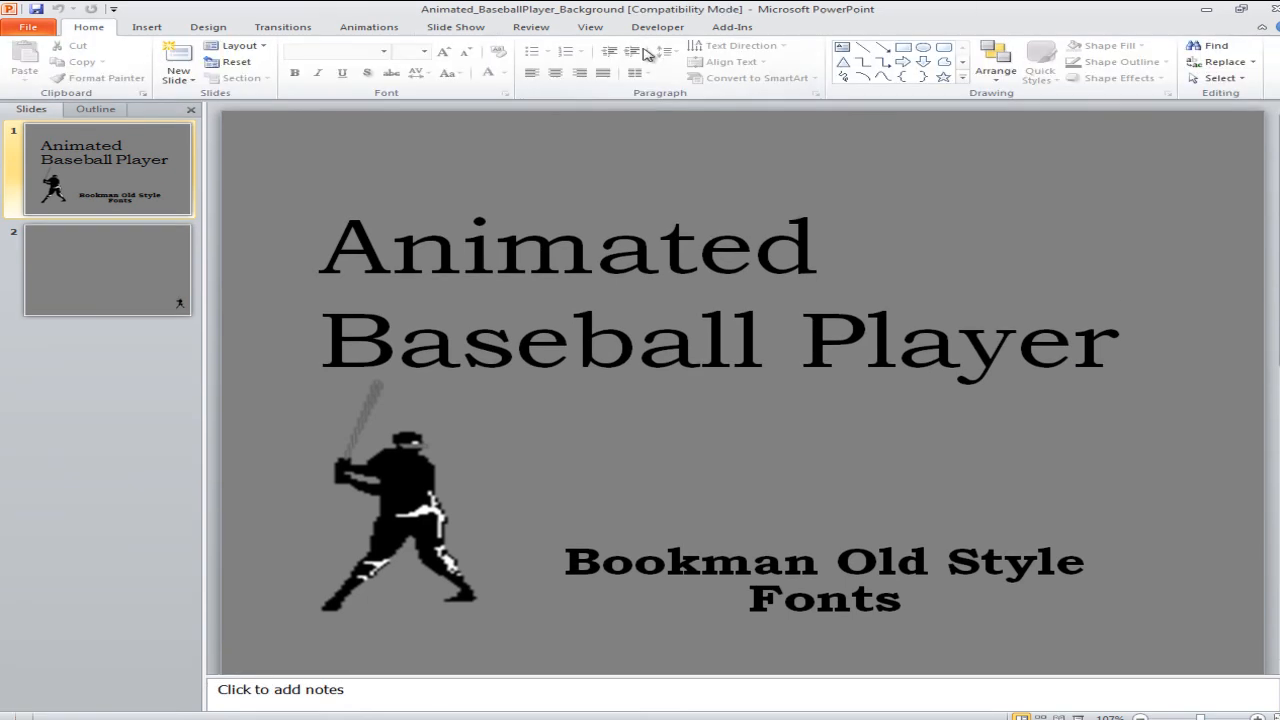
{"action": "left_click", "coordinate": [455, 27]}
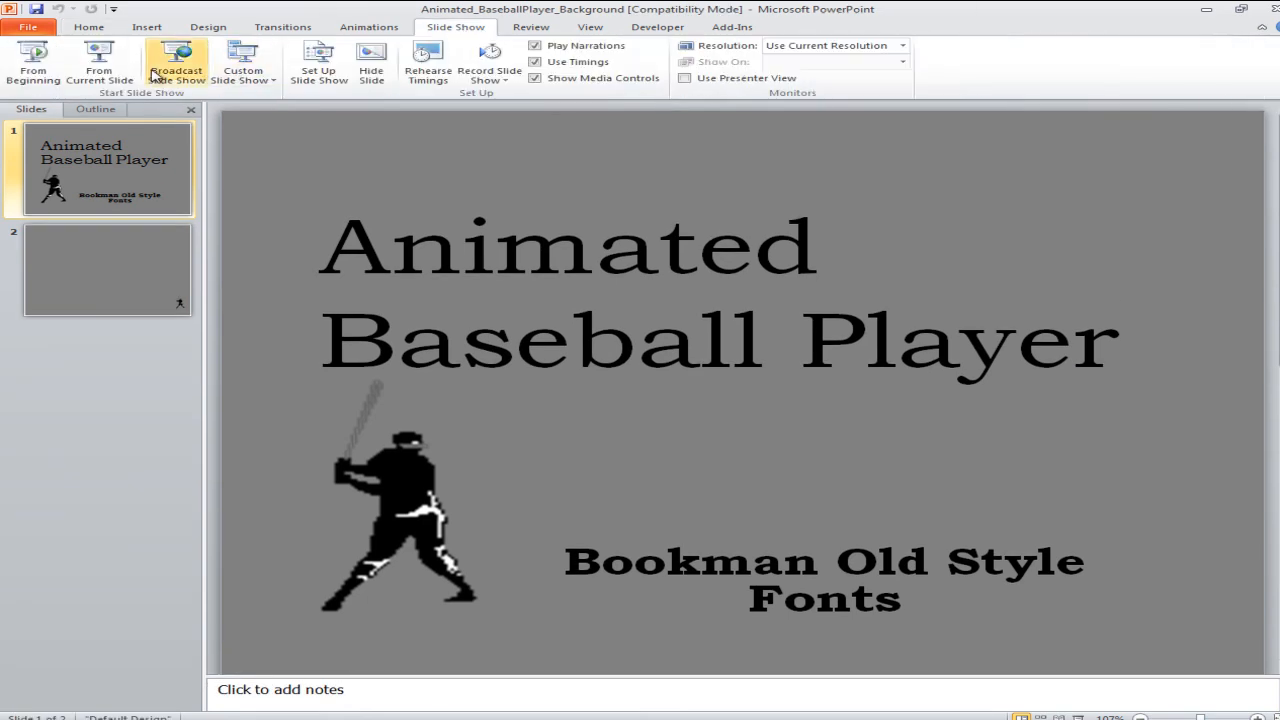
{"action": "mouse_move", "coordinate": [140, 165]}
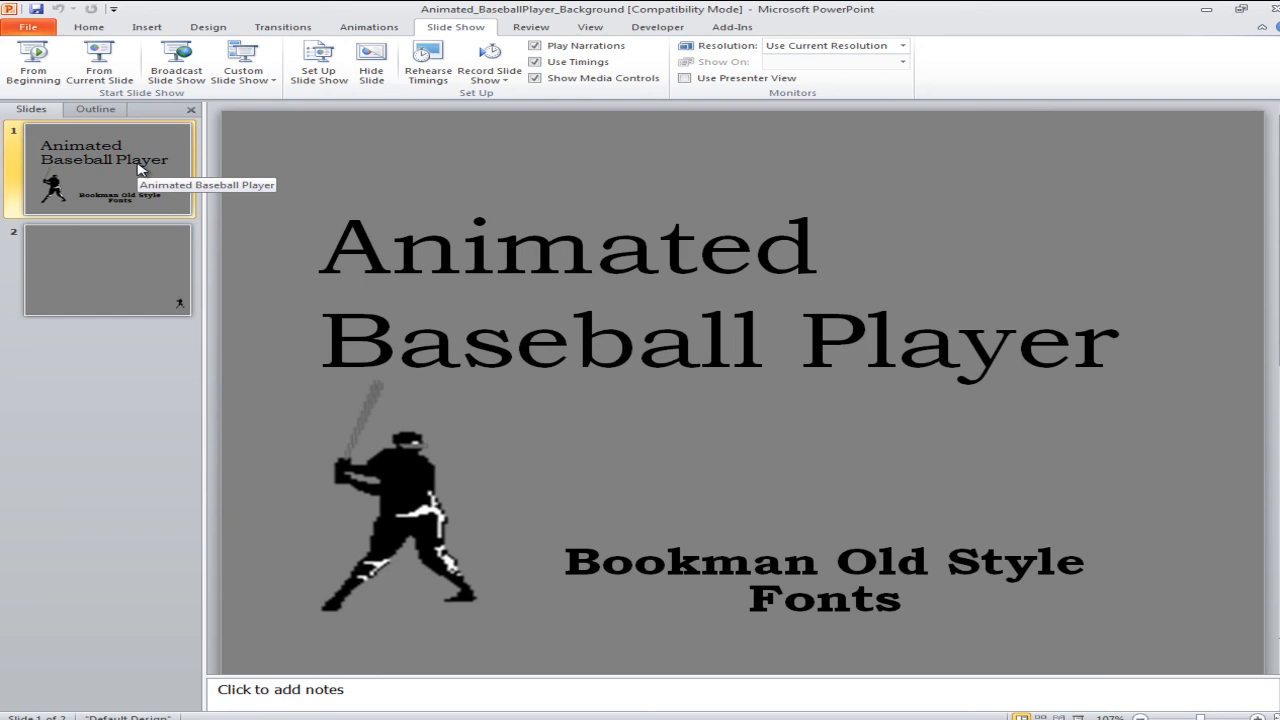